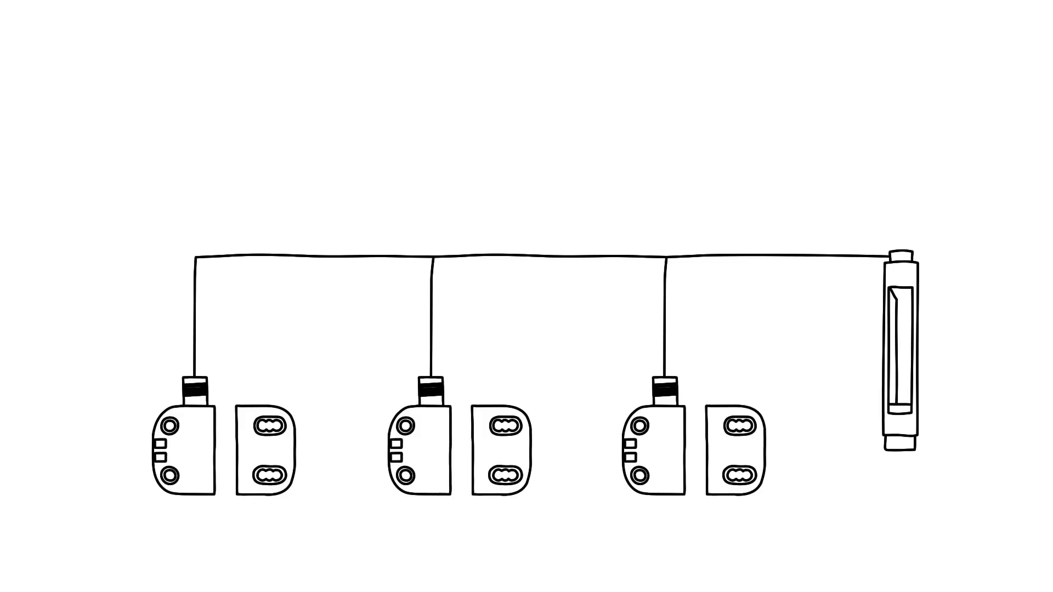
{"action": "type", "text": "IO-Link"}
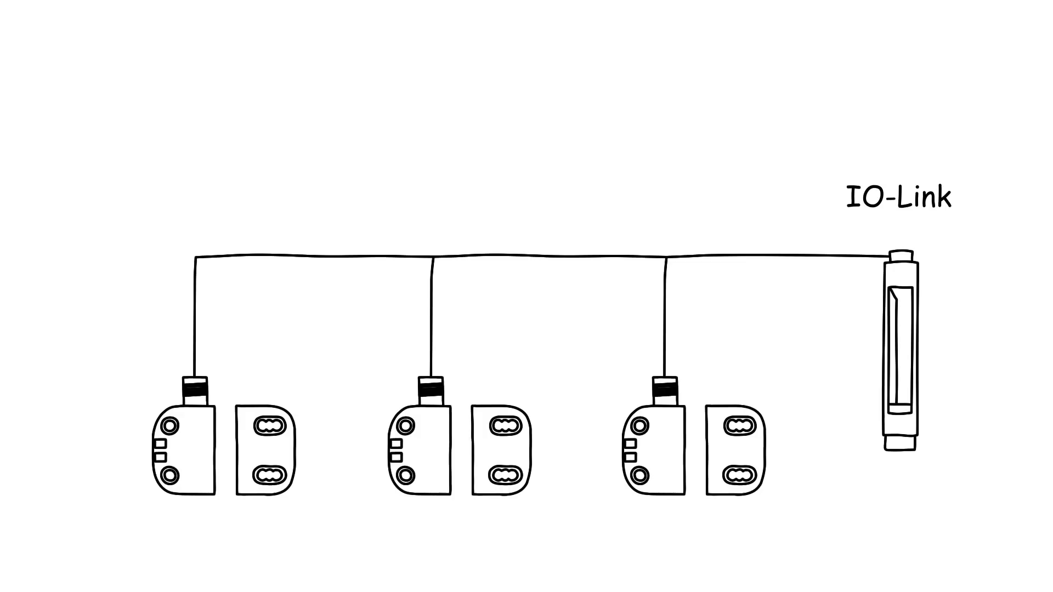